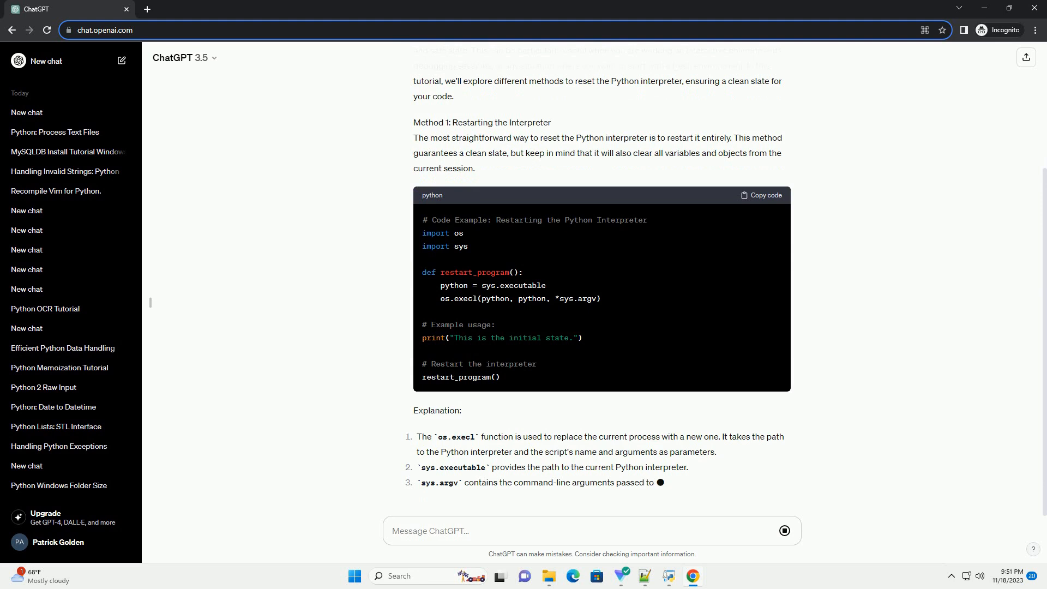
scroll(down, 3)
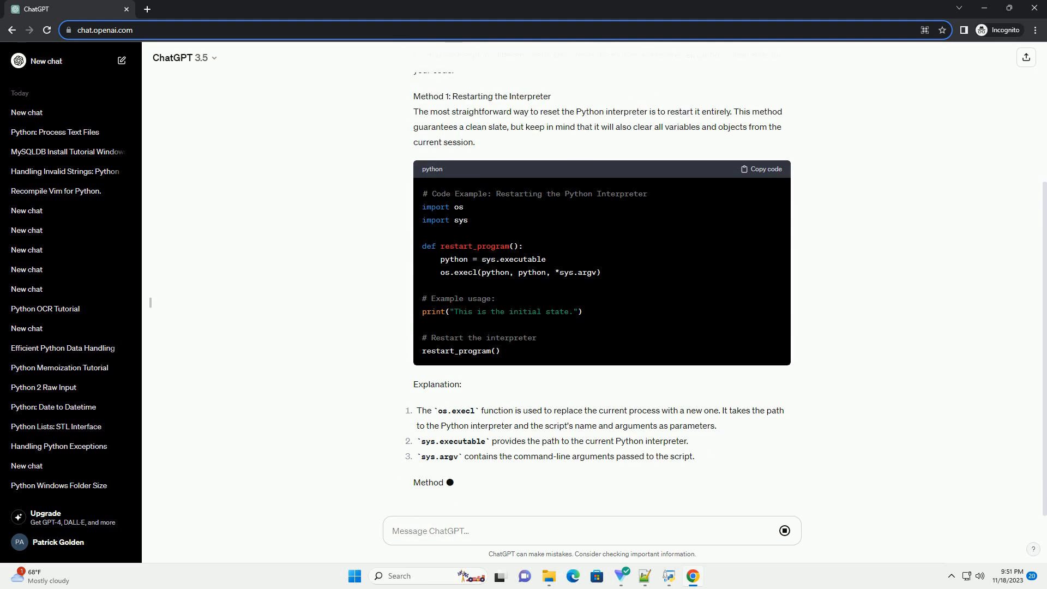